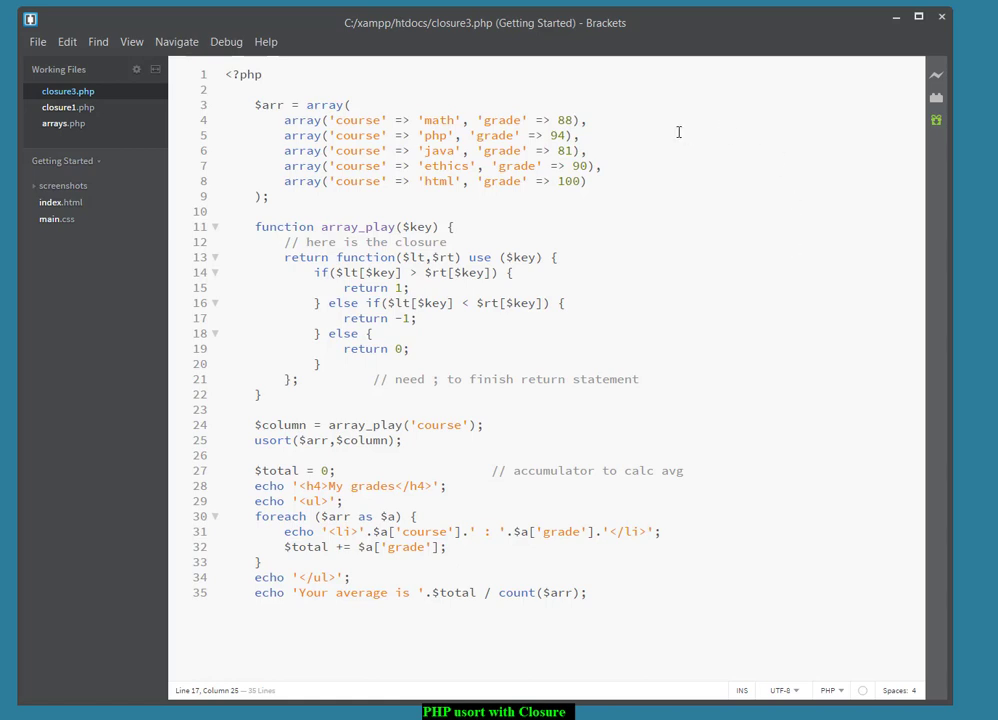
mouse_move(710, 146)
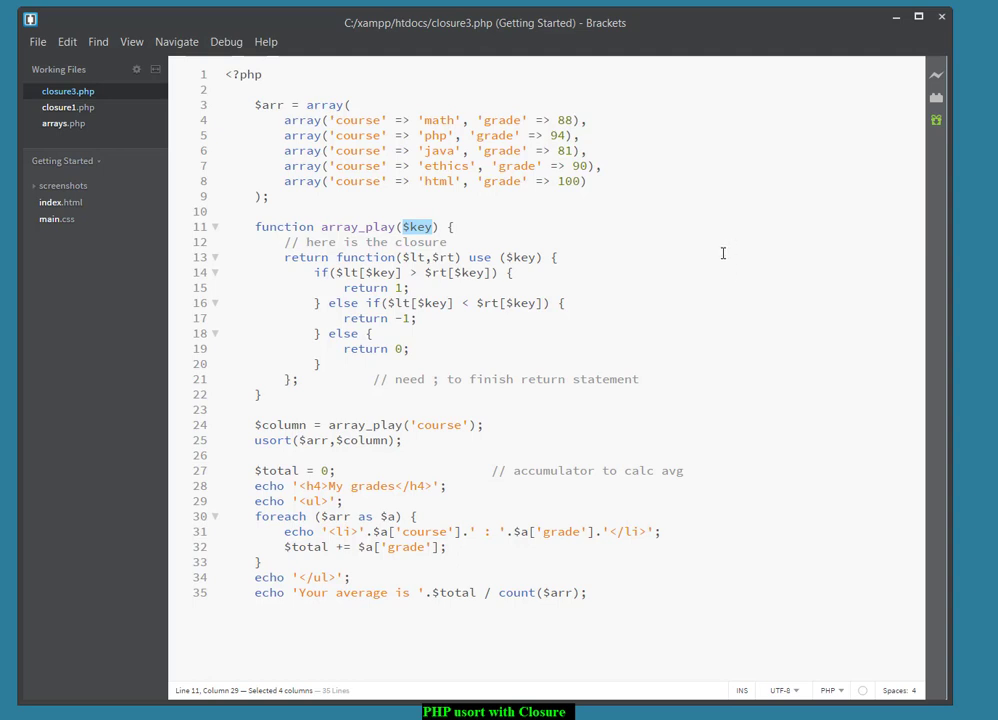
mouse_move(644, 256)
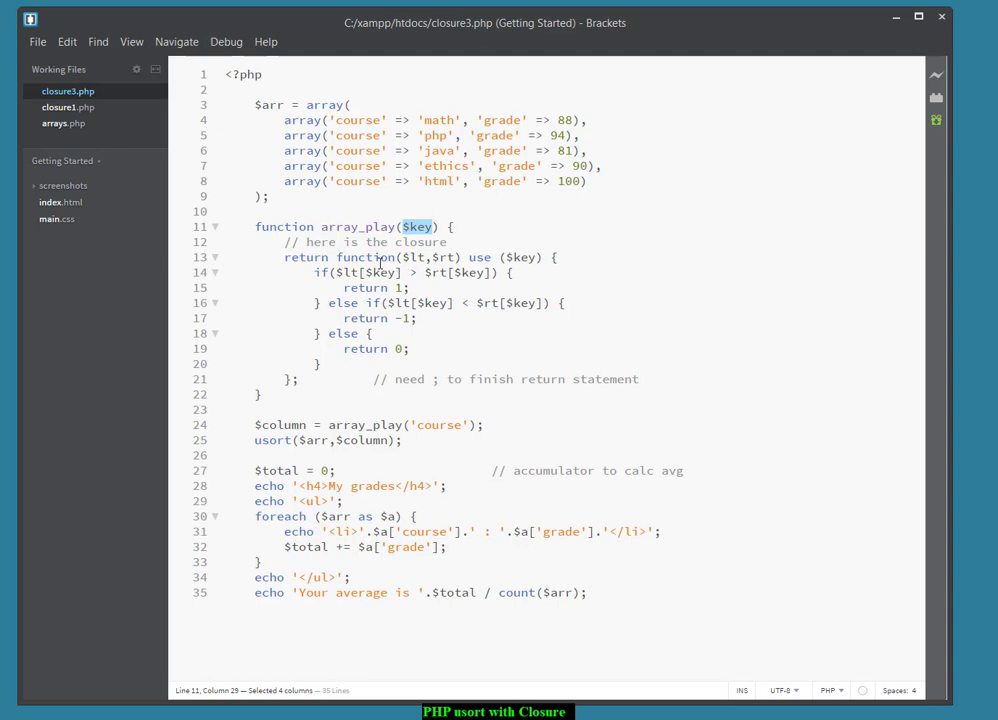
mouse_move(378, 364)
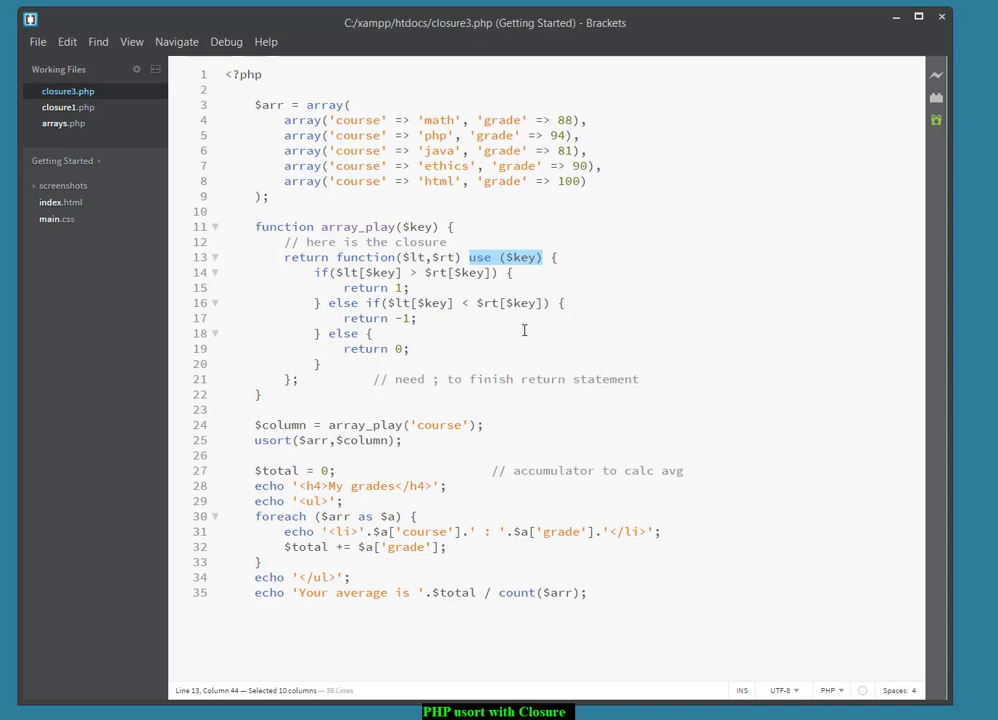
mouse_move(336, 324)
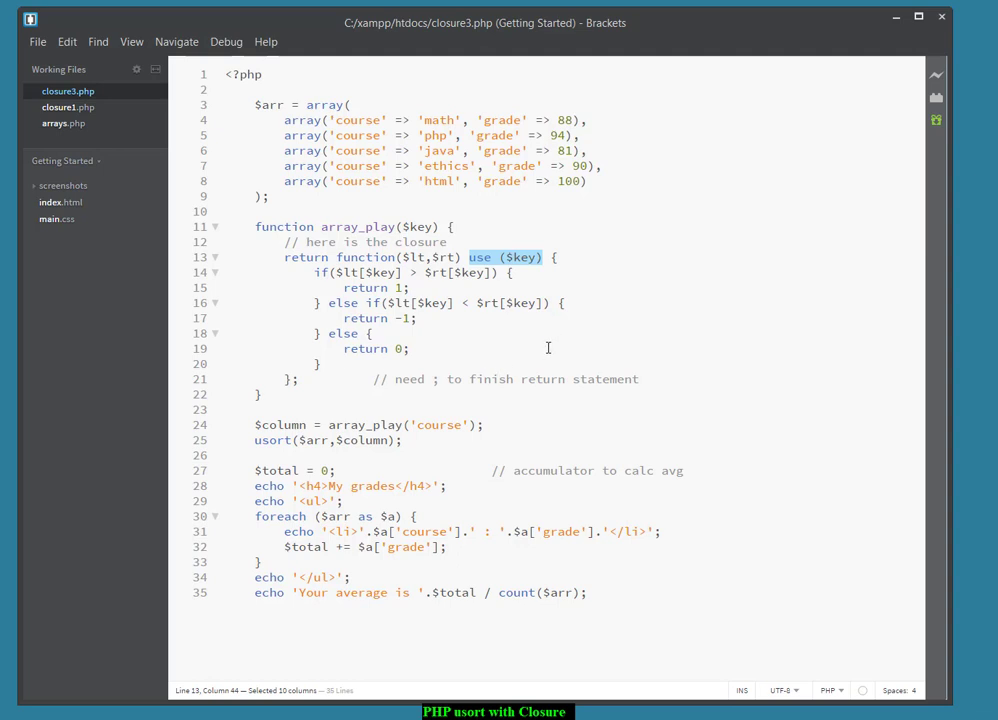
mouse_move(560, 338)
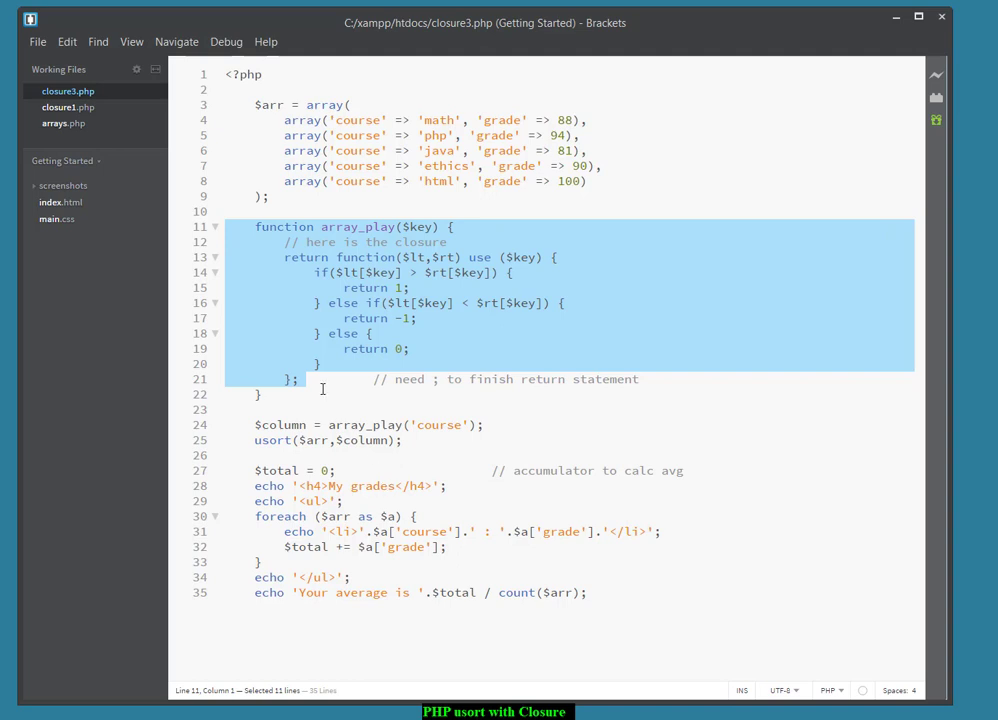
Select the 'course' argument passed to array_play in closure3.php for editing.
click(316, 384)
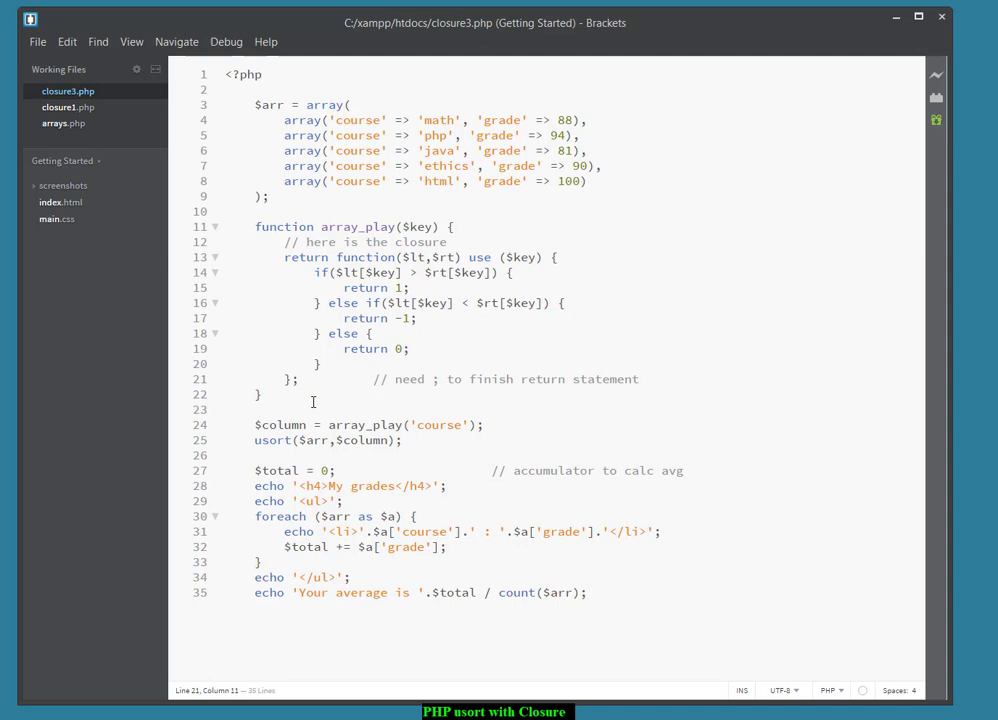
mouse_move(496, 128)
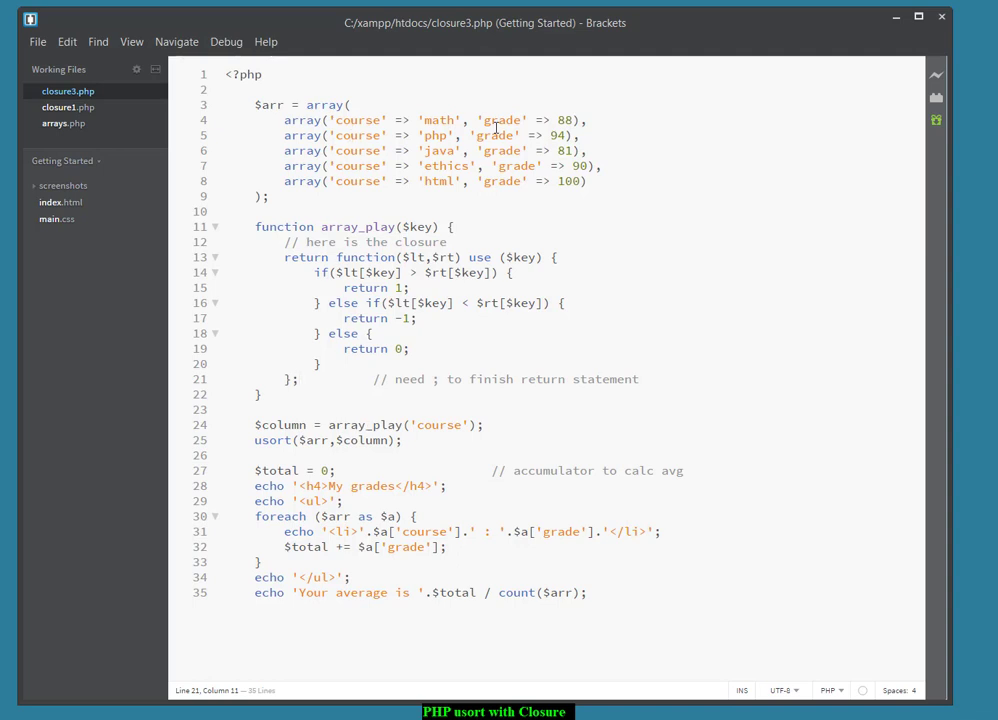
mouse_move(738, 328)
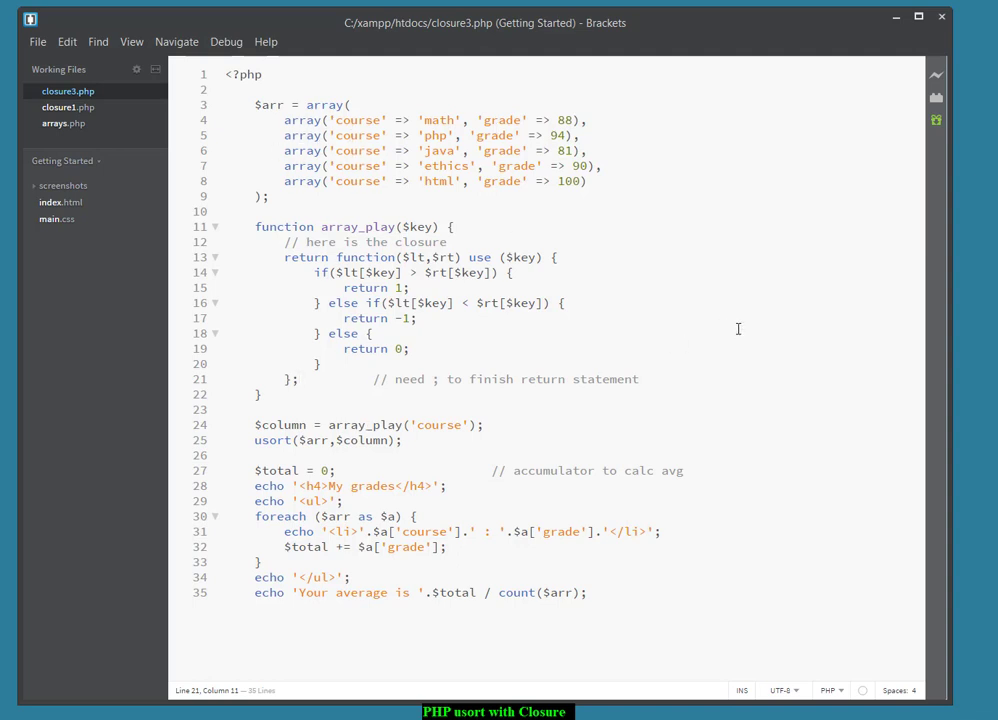
mouse_move(424, 410)
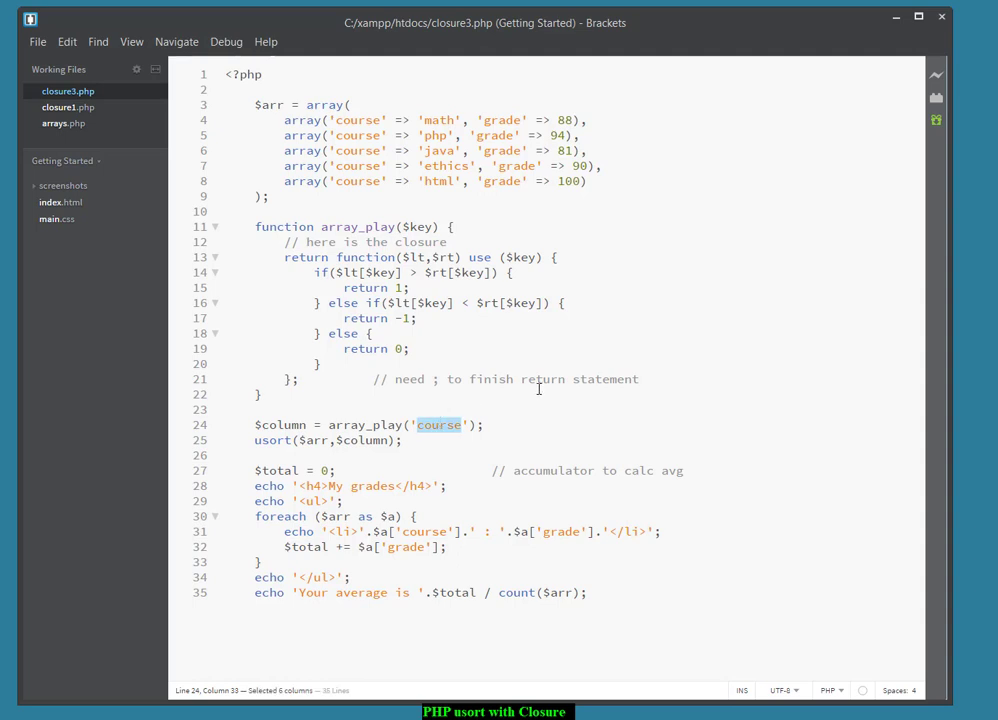
click(438, 424)
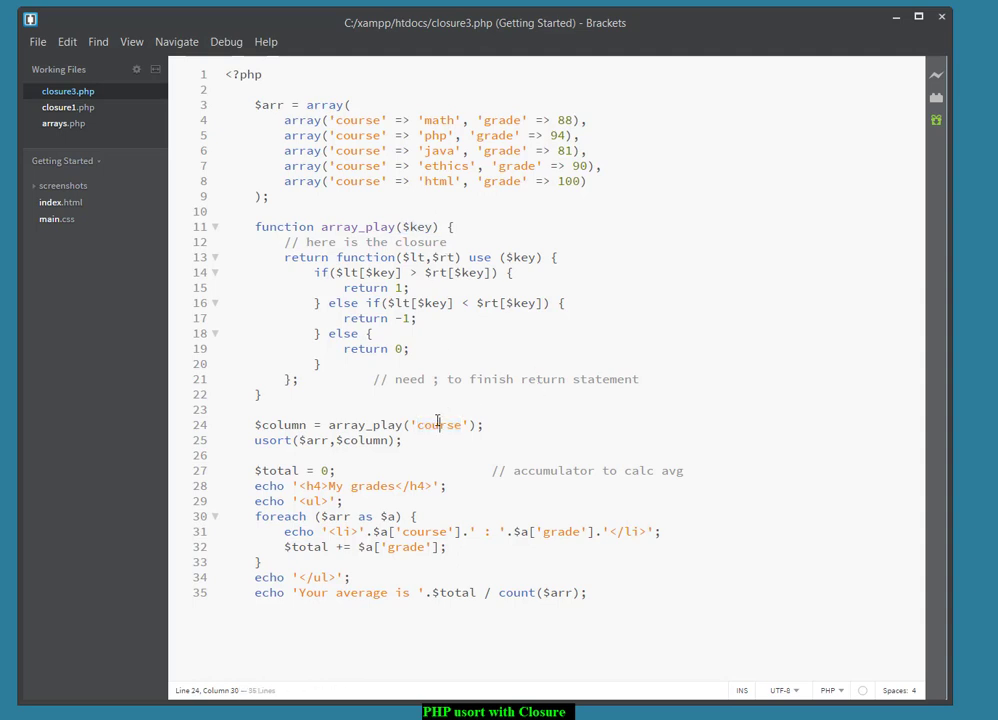
double_click(440, 424)
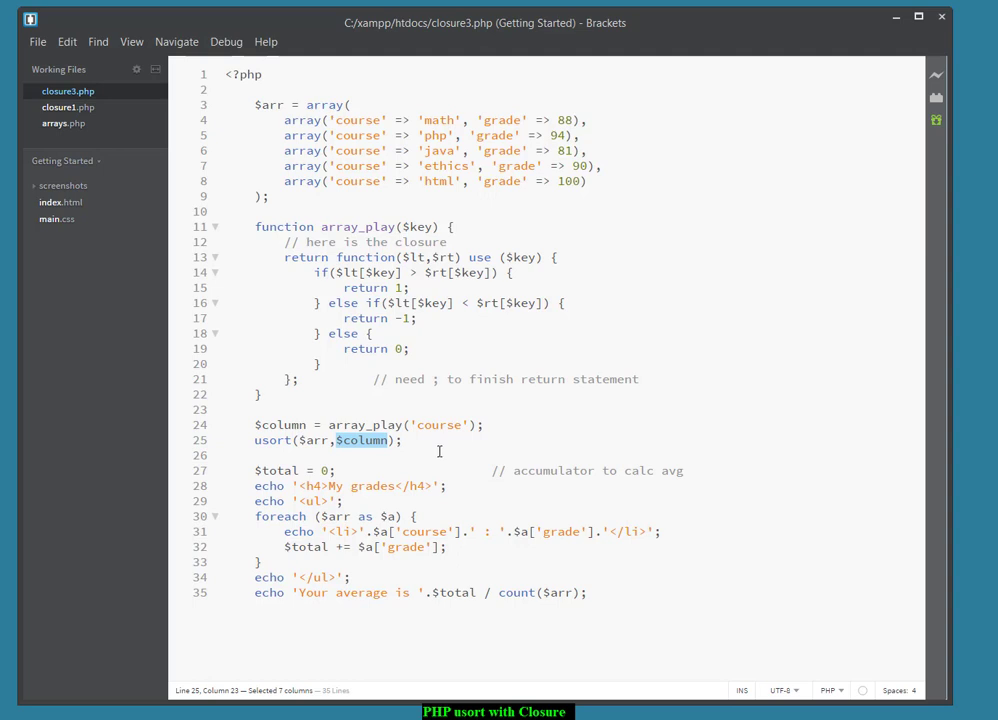
mouse_move(436, 450)
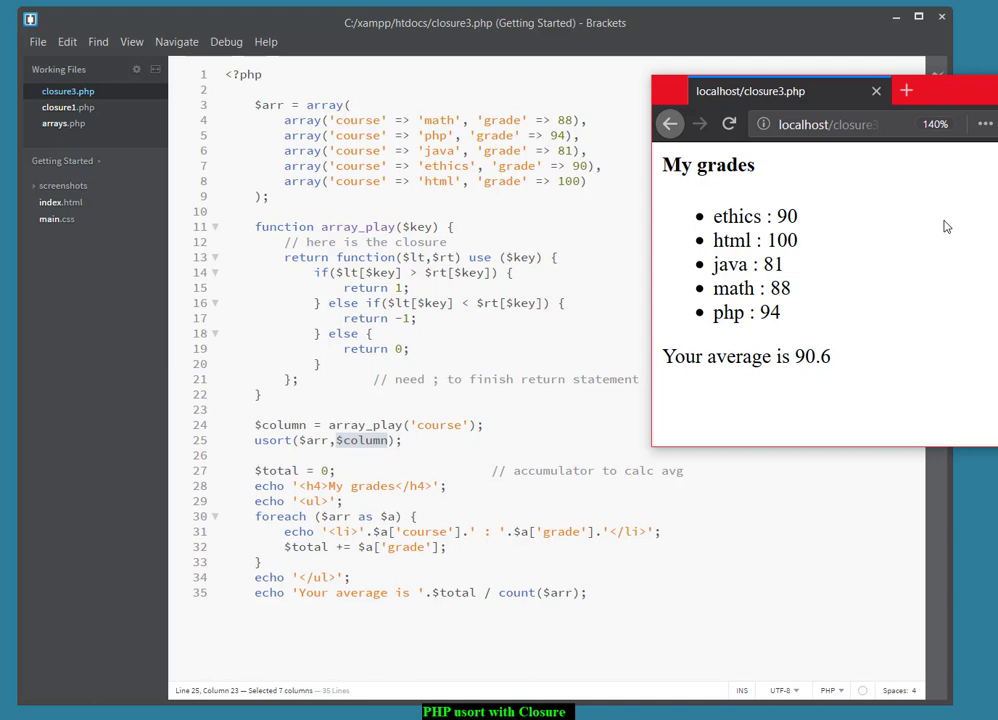
mouse_move(858, 252)
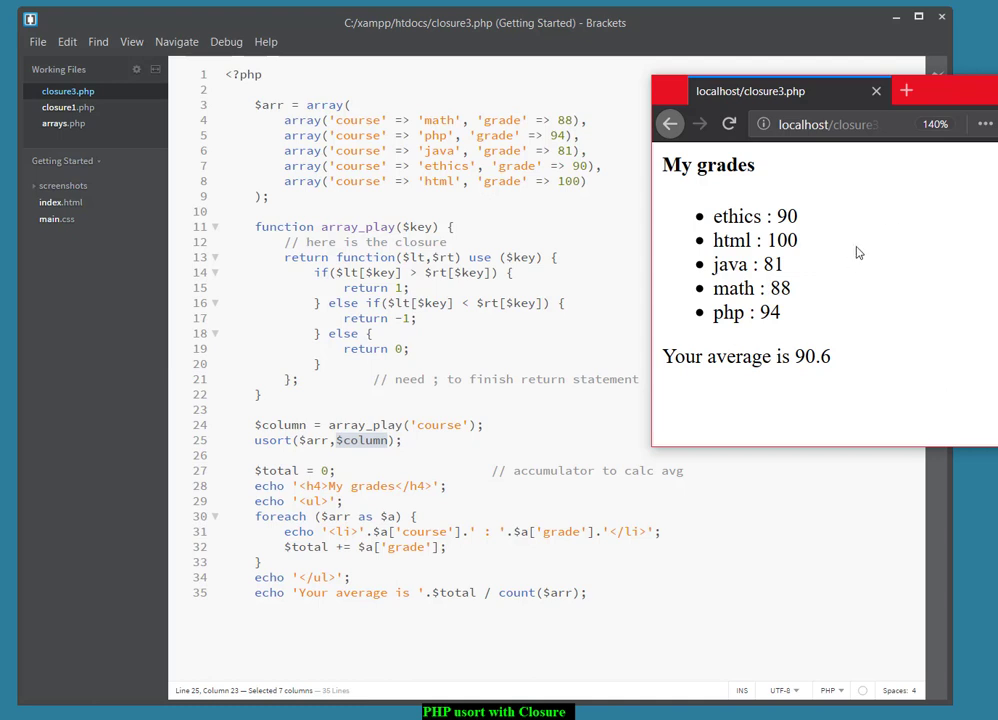
mouse_move(890, 388)
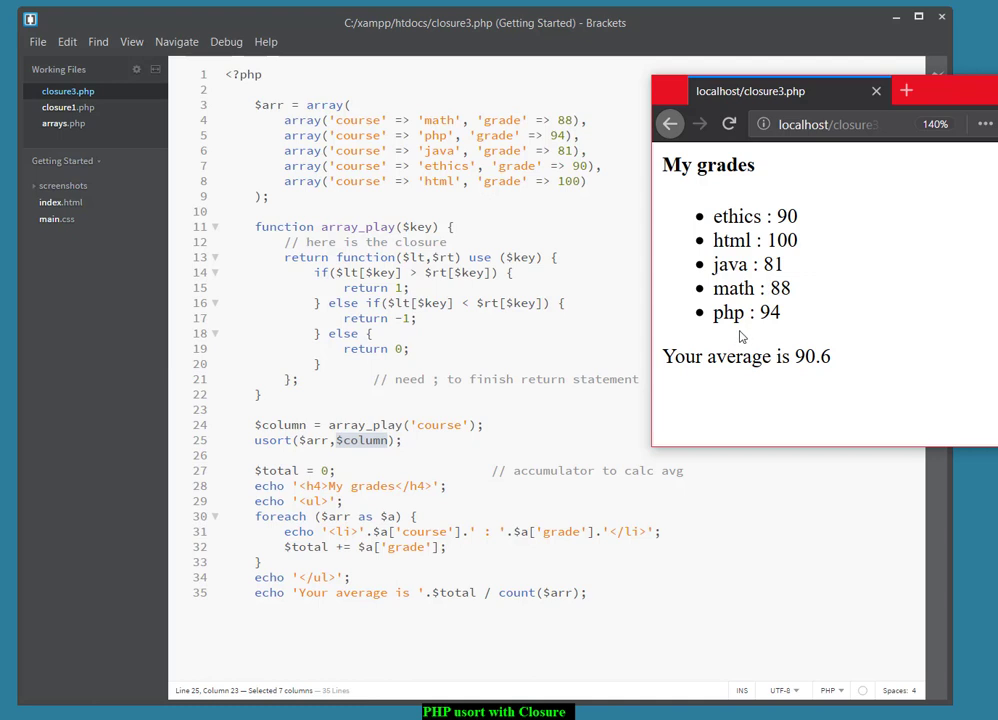
mouse_move(482, 122)
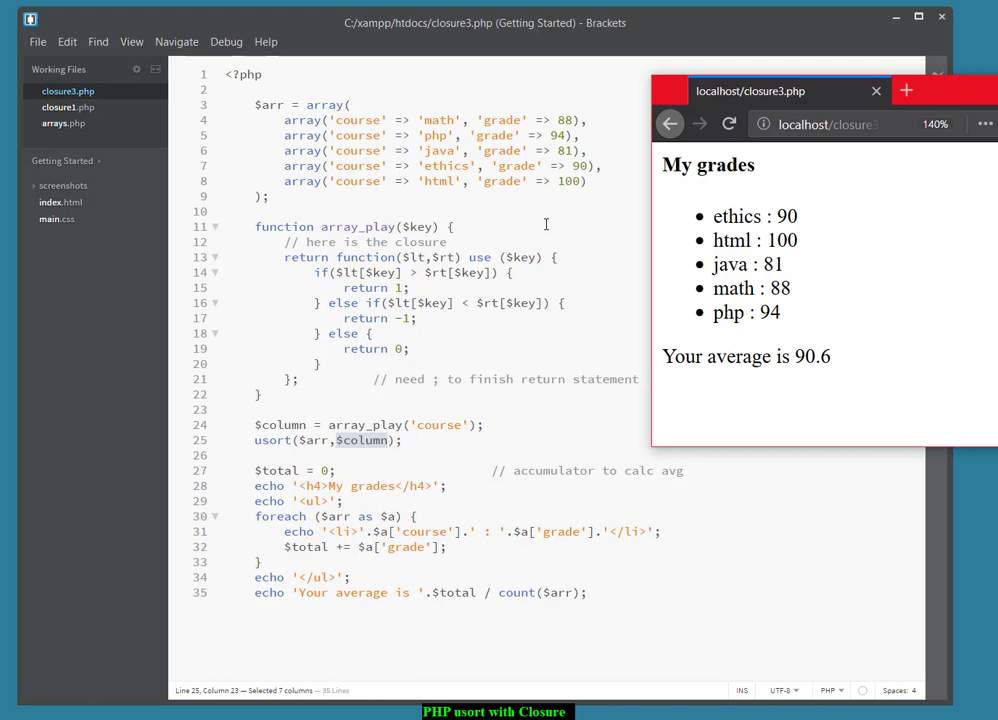
mouse_move(508, 436)
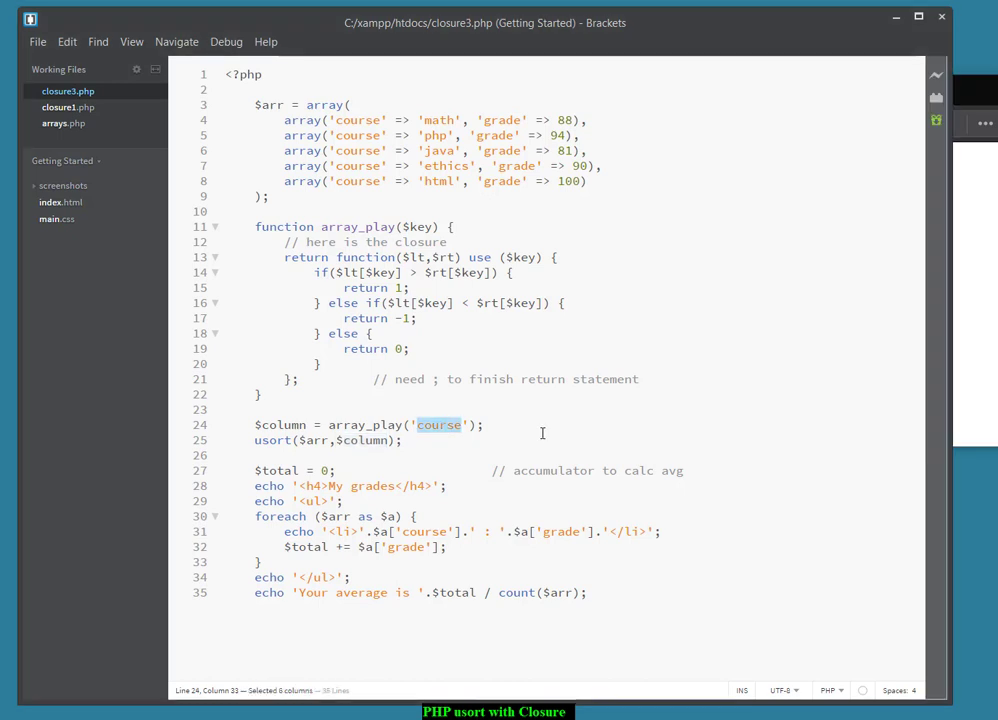
Change the array_play argument to 'grade' and reload Firefox to list java 81 up to html 100.
text(grade)
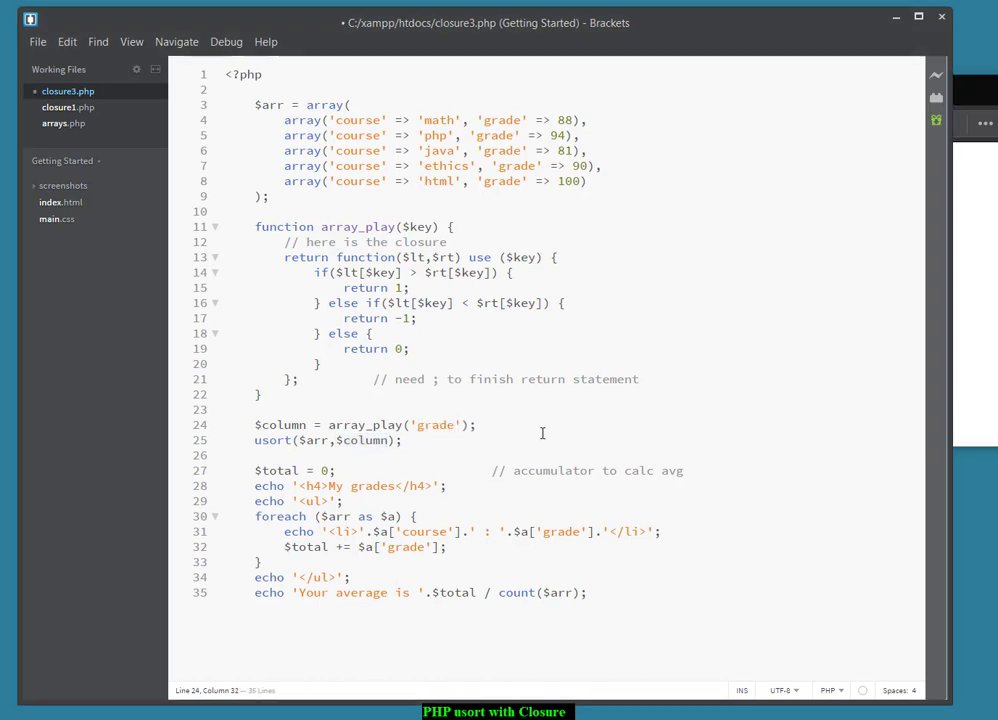
click(546, 414)
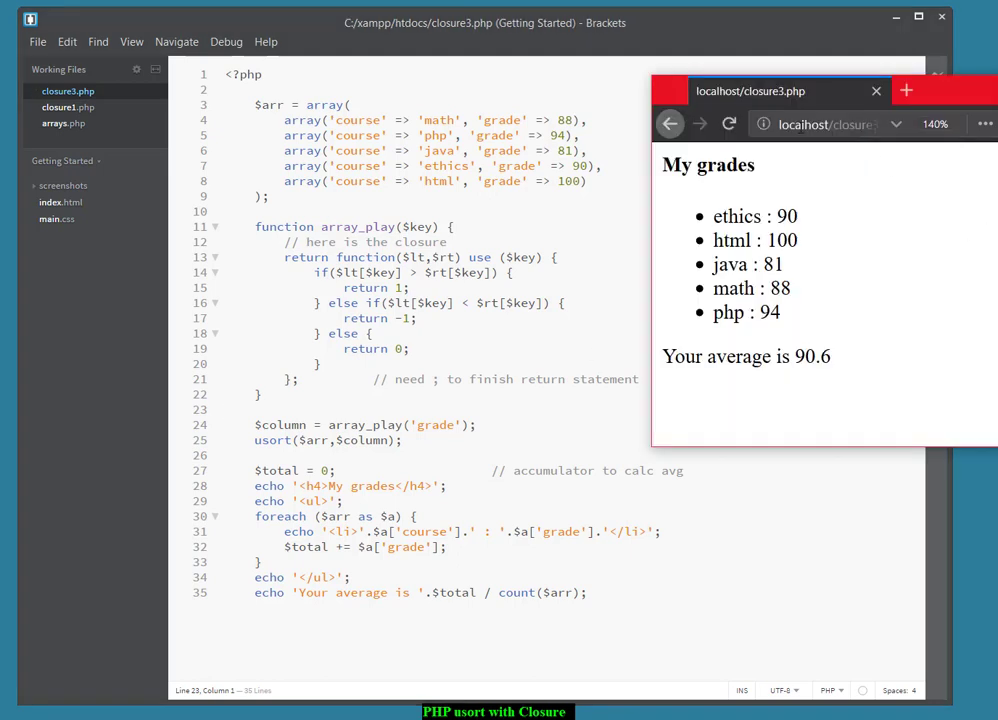
click(730, 124)
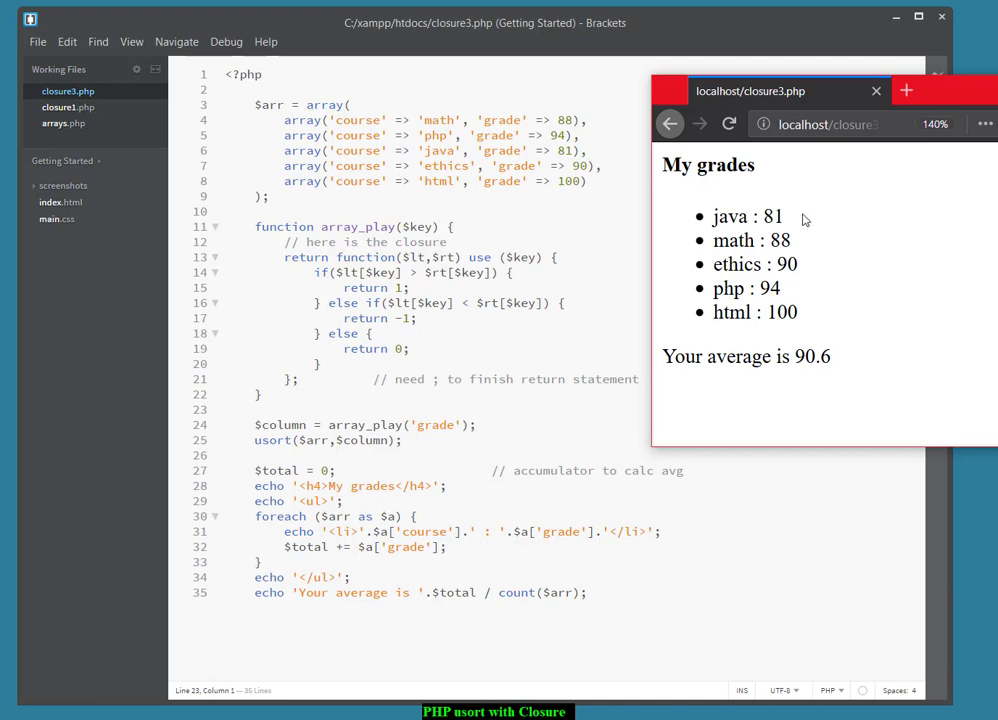
mouse_move(810, 316)
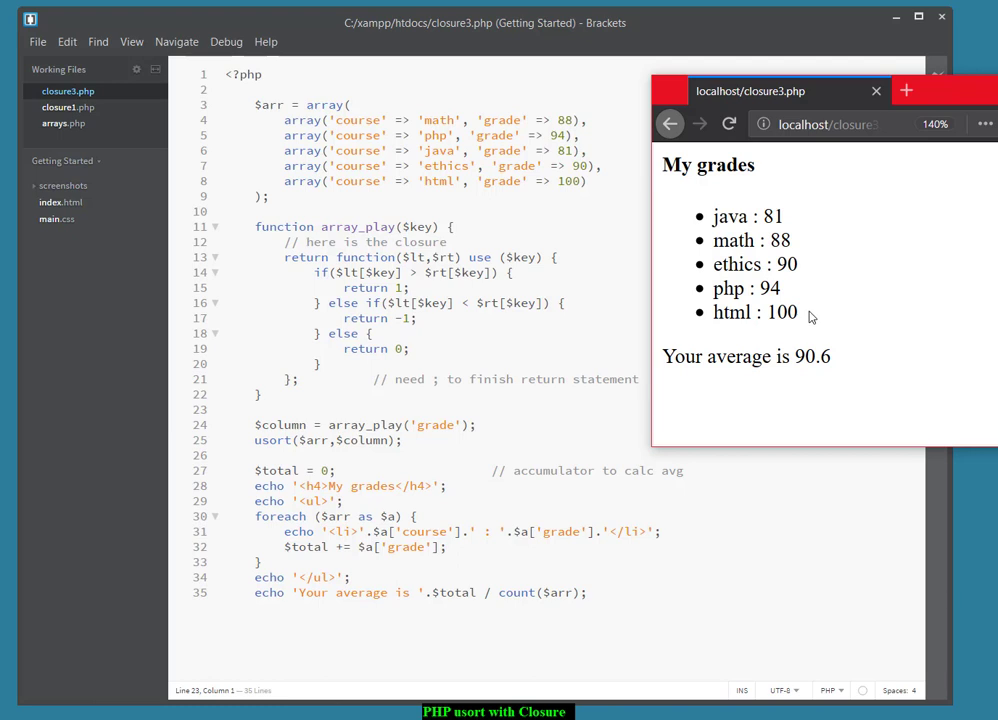
mouse_move(652, 352)
text(-)
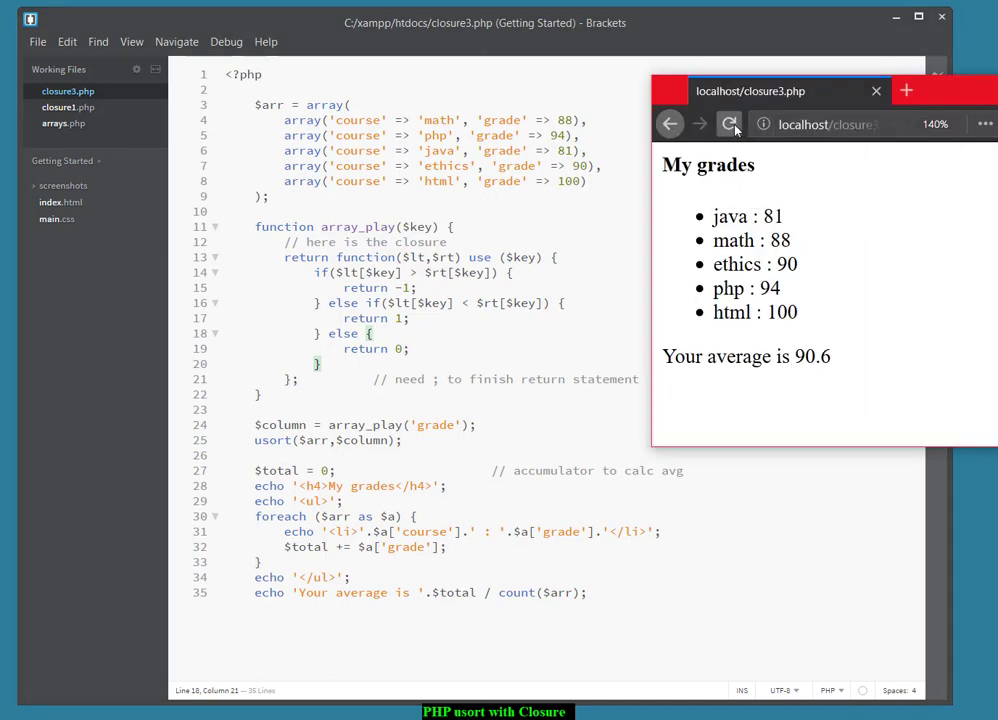
Reload the Firefox page to show grades descending from html 100 to java 81.
click(728, 124)
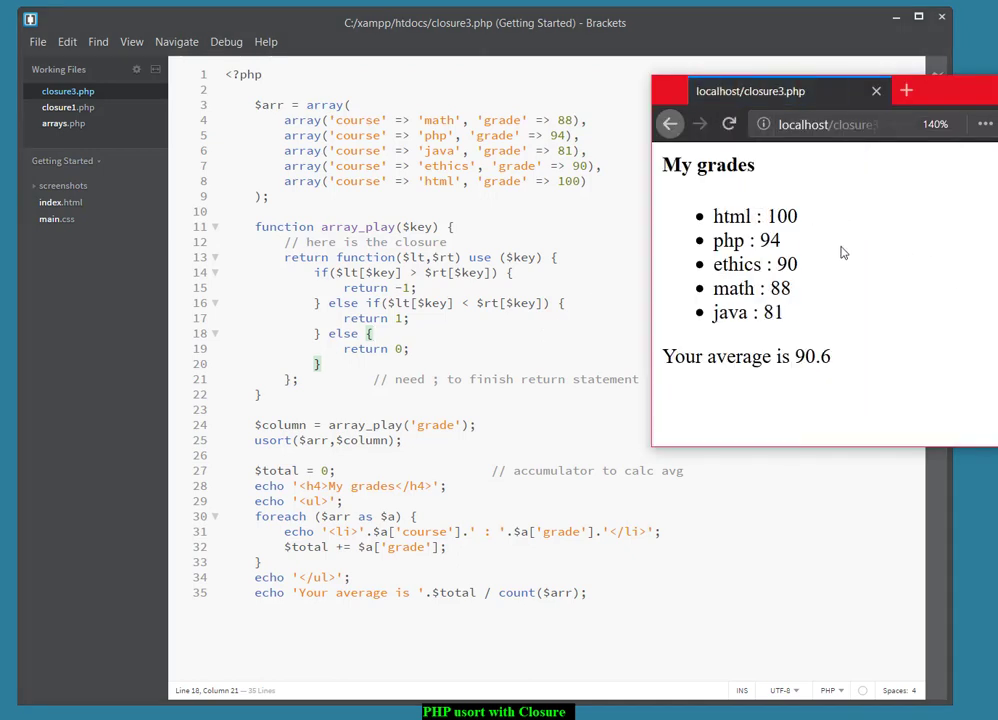
mouse_move(854, 384)
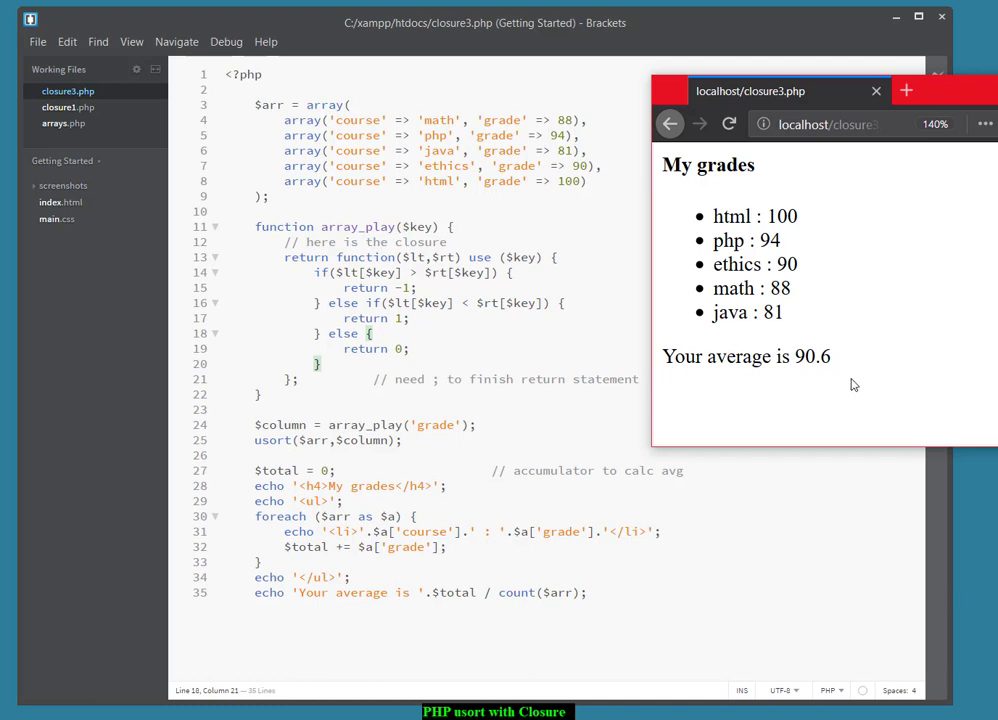
mouse_move(808, 380)
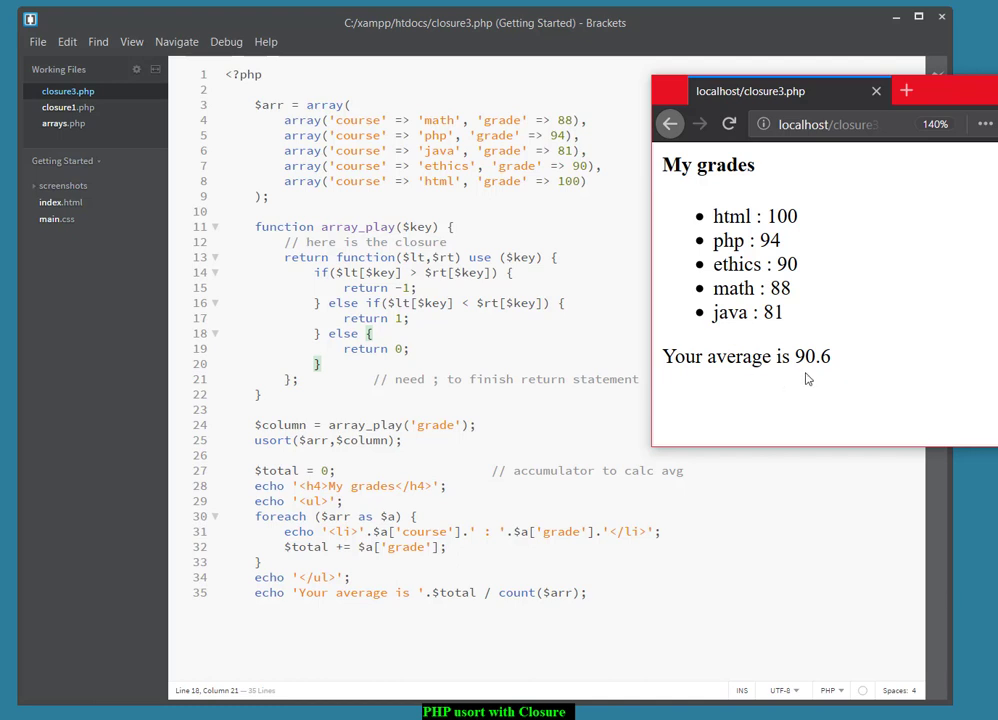
mouse_move(686, 680)
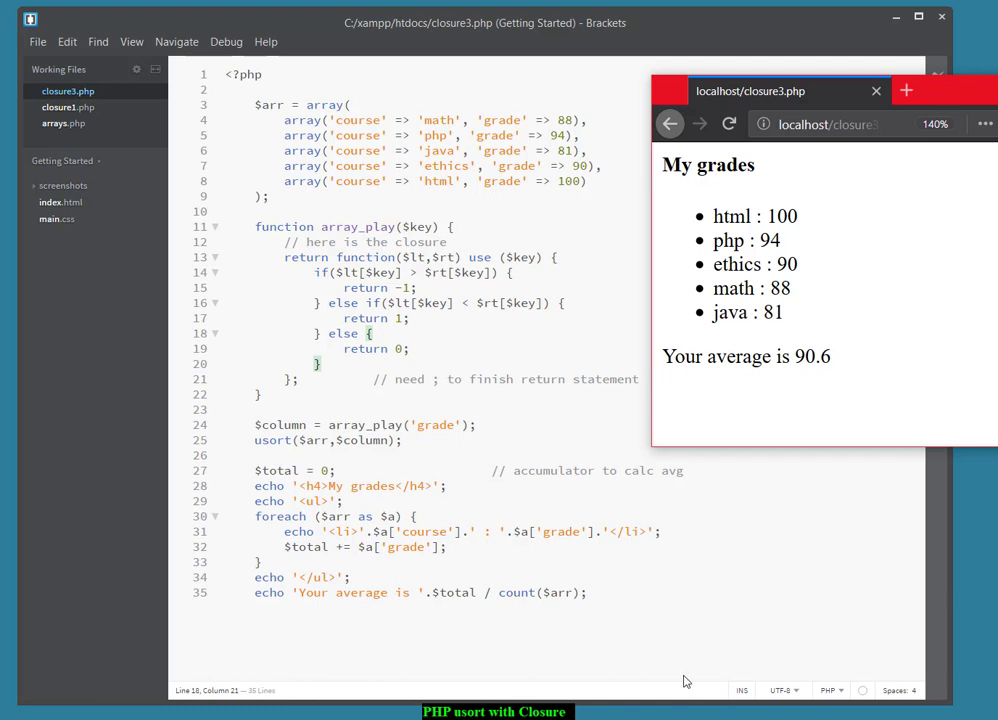
mouse_move(744, 696)
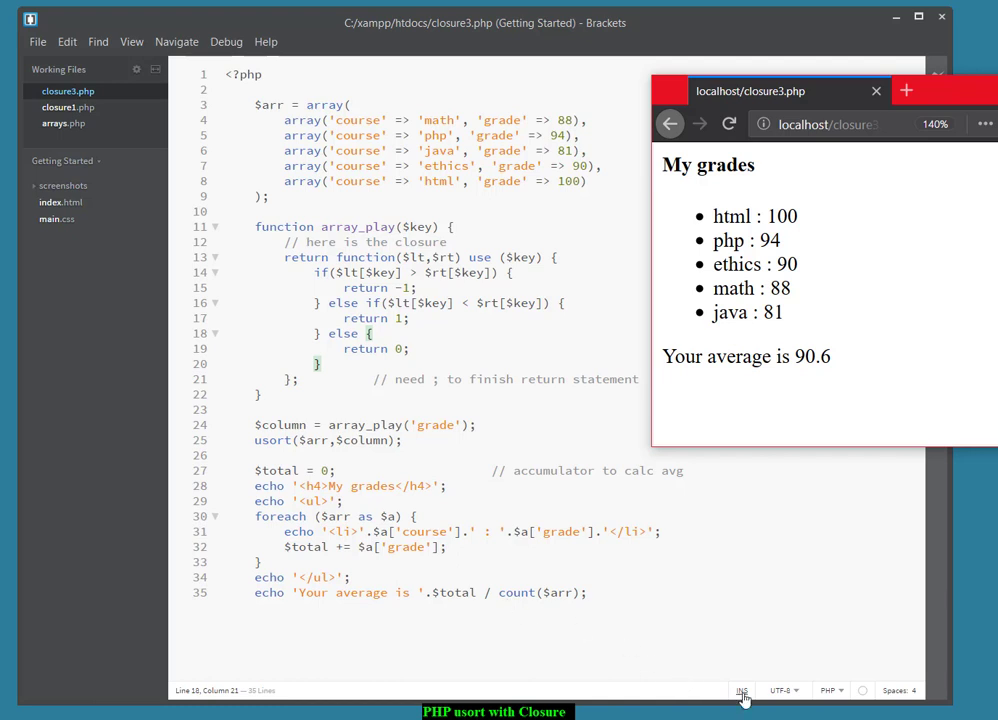